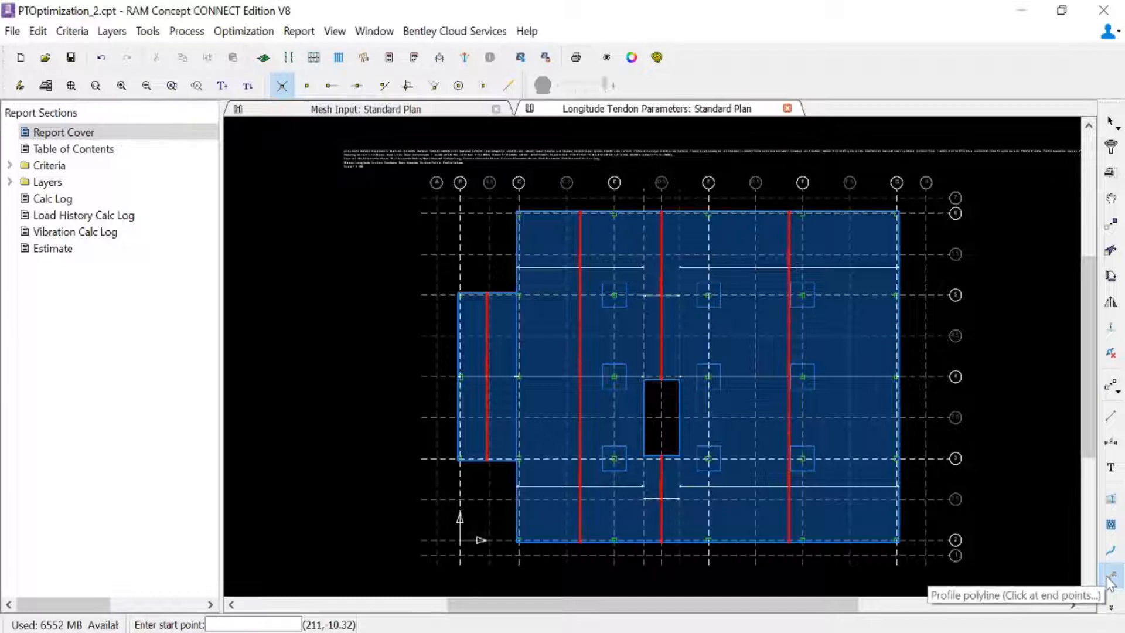
Bring up the Default Profile Polyline Properties for the Profile Polyline tool.
click(1110, 573)
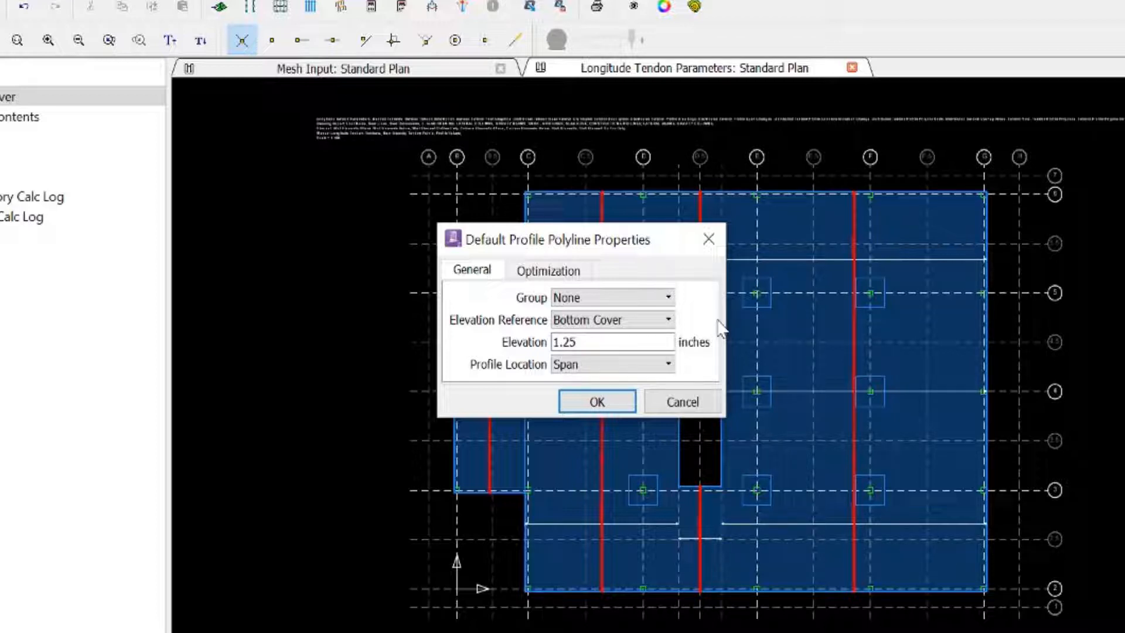
Set default profiles to Support location measured from Top Cover at 1.25 inches, then view Optimization settings.
click(667, 364)
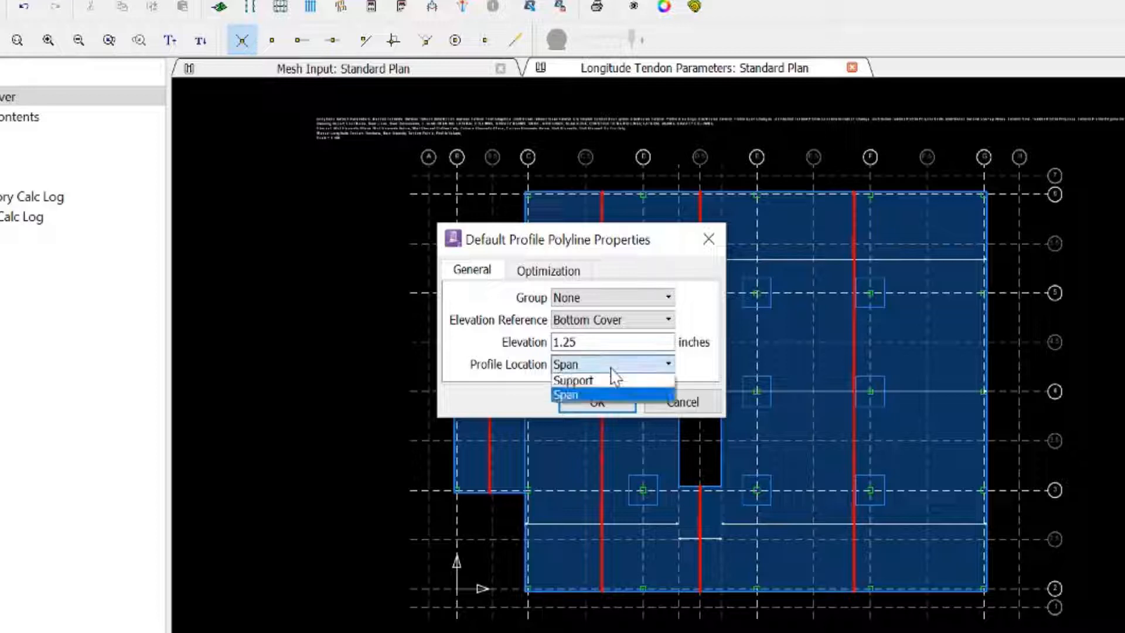
click(573, 380)
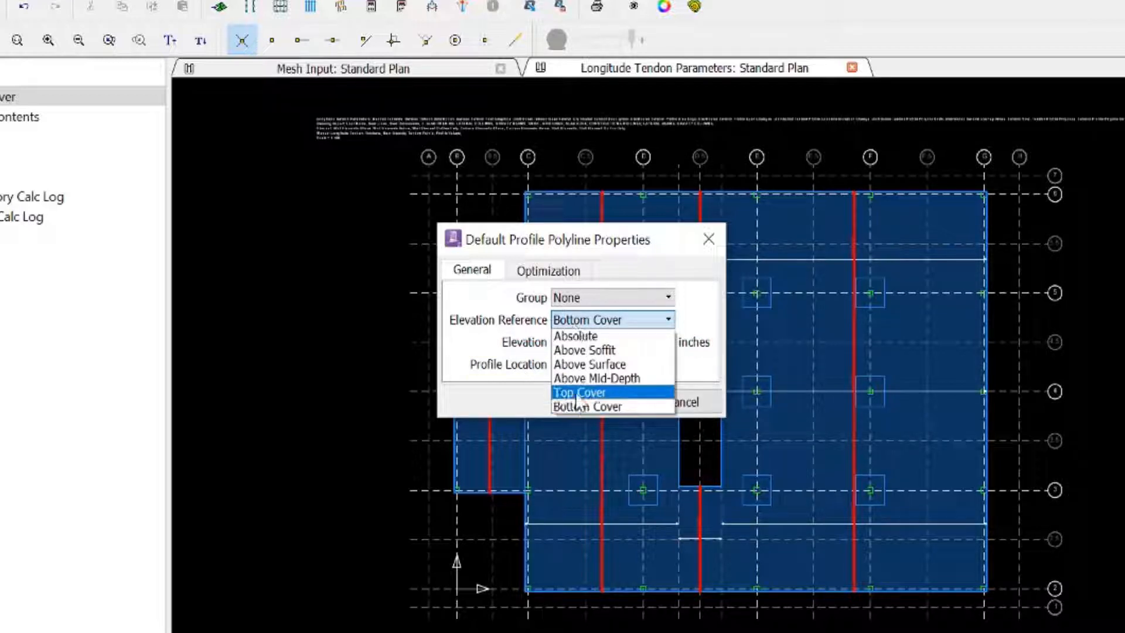
click(577, 391)
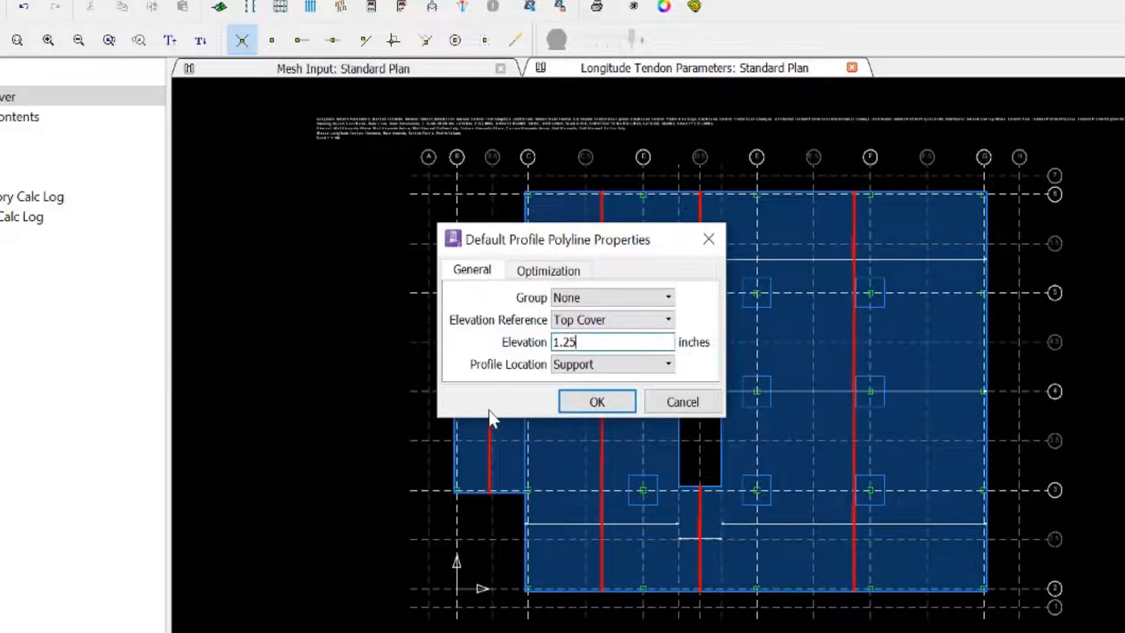
click(547, 269)
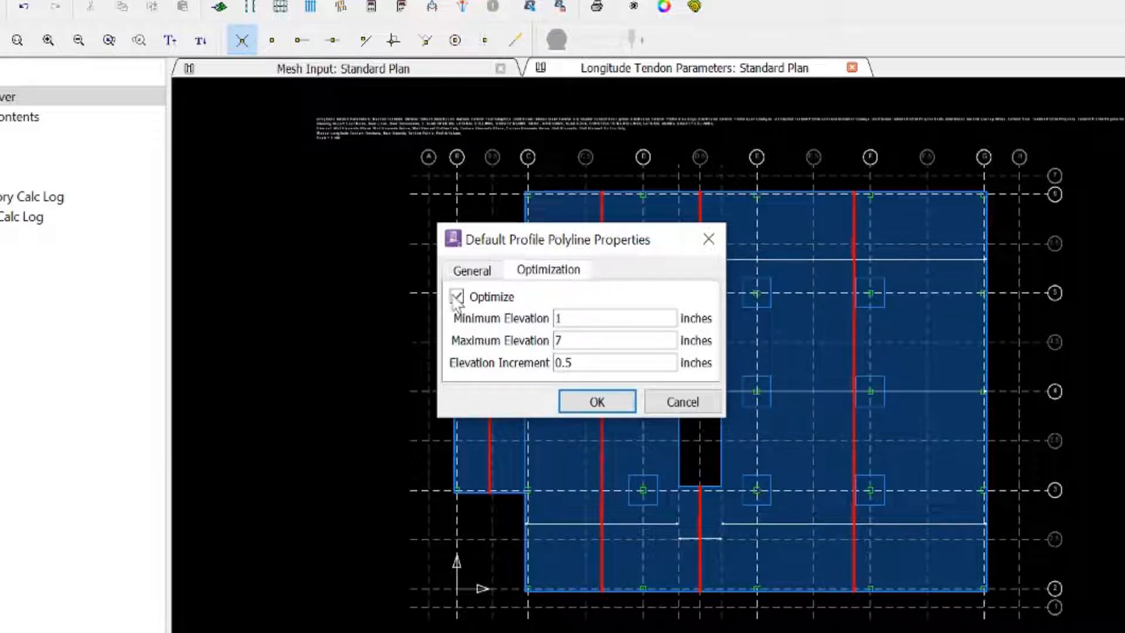
Disable Optimize for the default support profiles and confirm with OK.
click(457, 297)
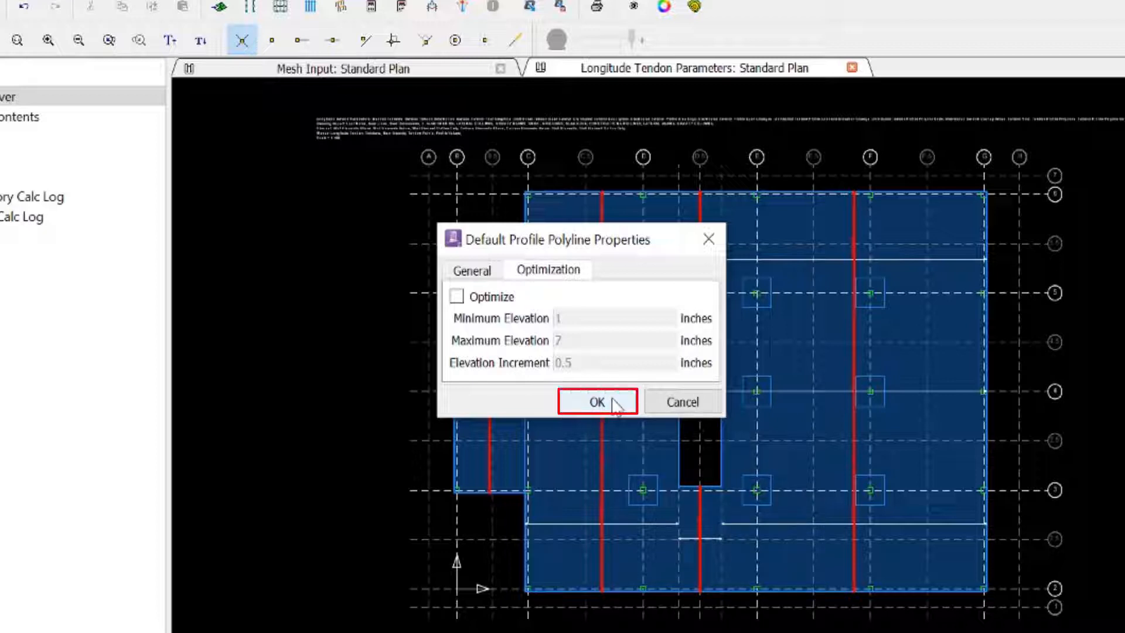
click(597, 402)
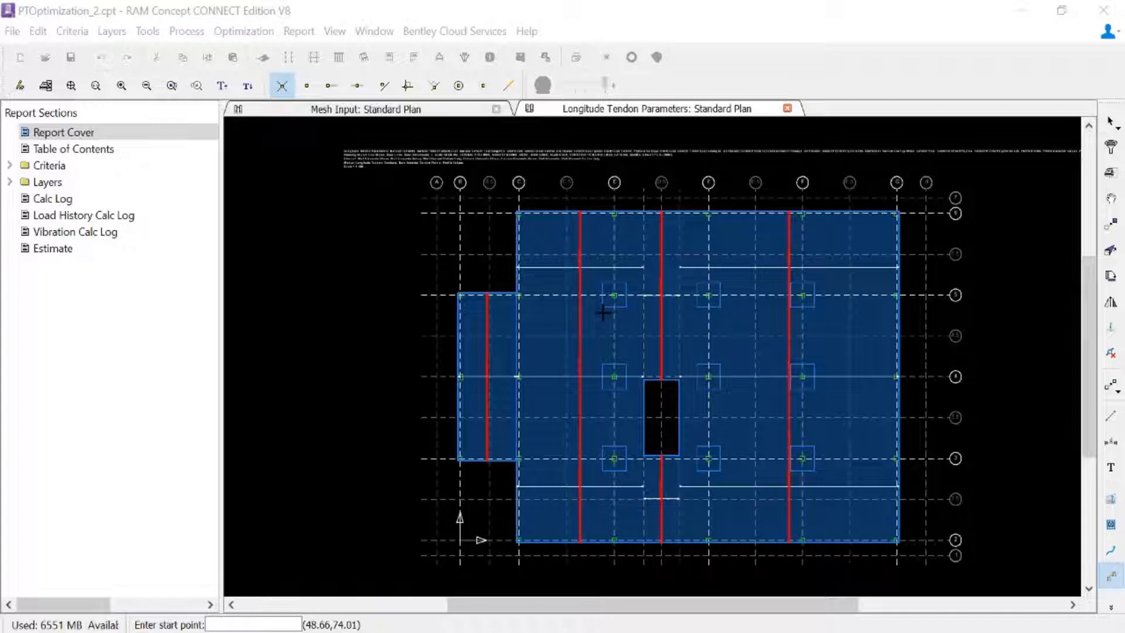
mouse_move(506, 458)
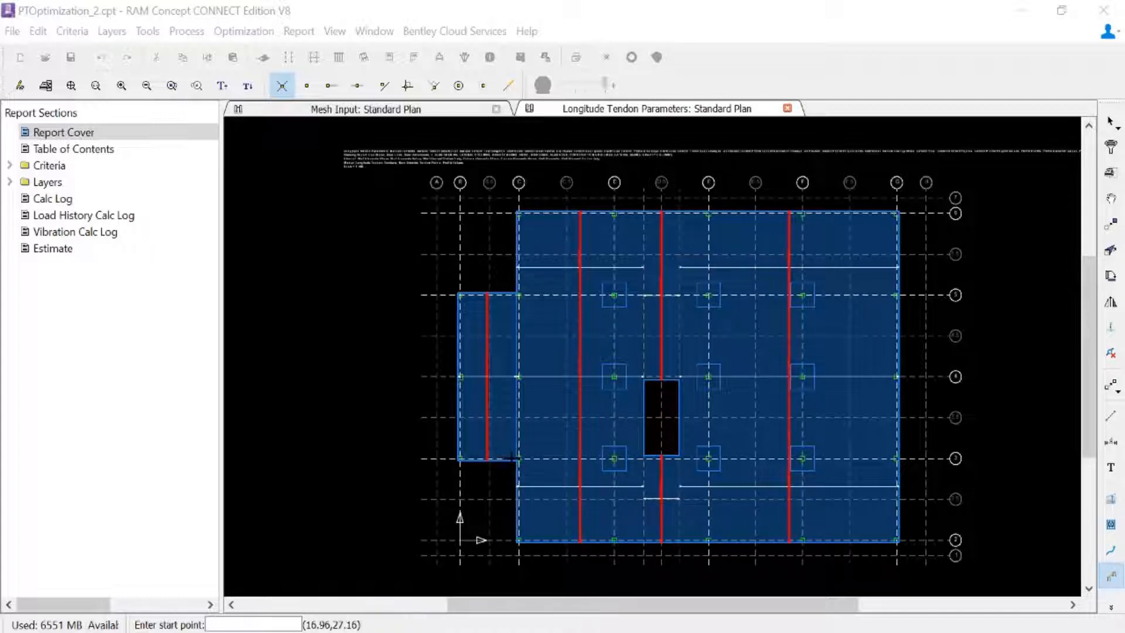
Draw a support profile polyline across the slab along the first column line and finish it.
click(510, 460)
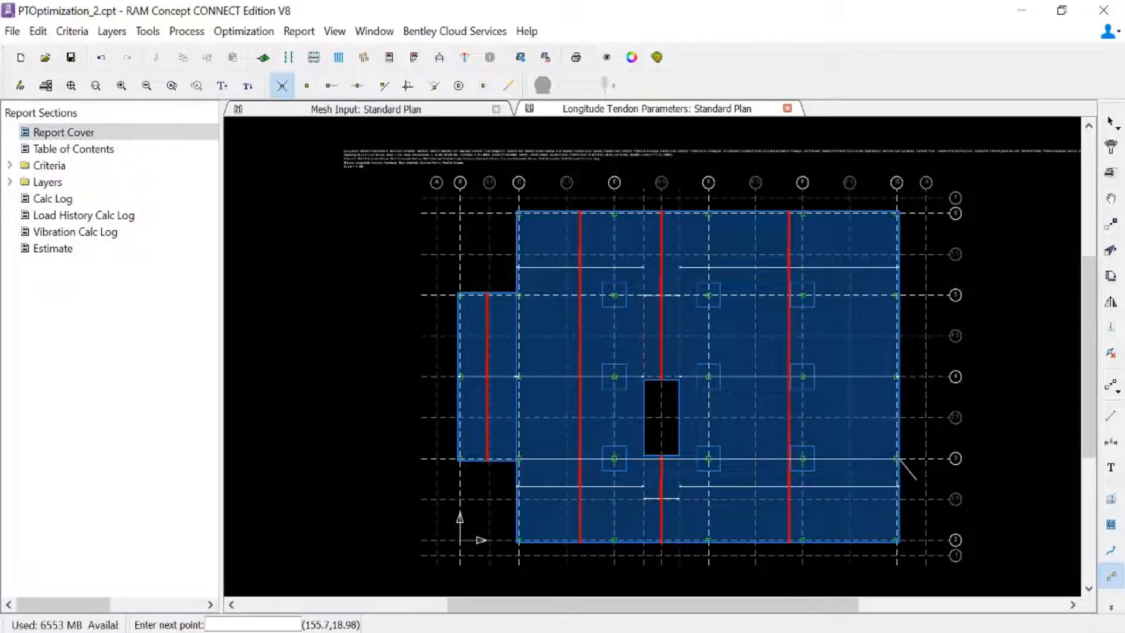
right_click(902, 475)
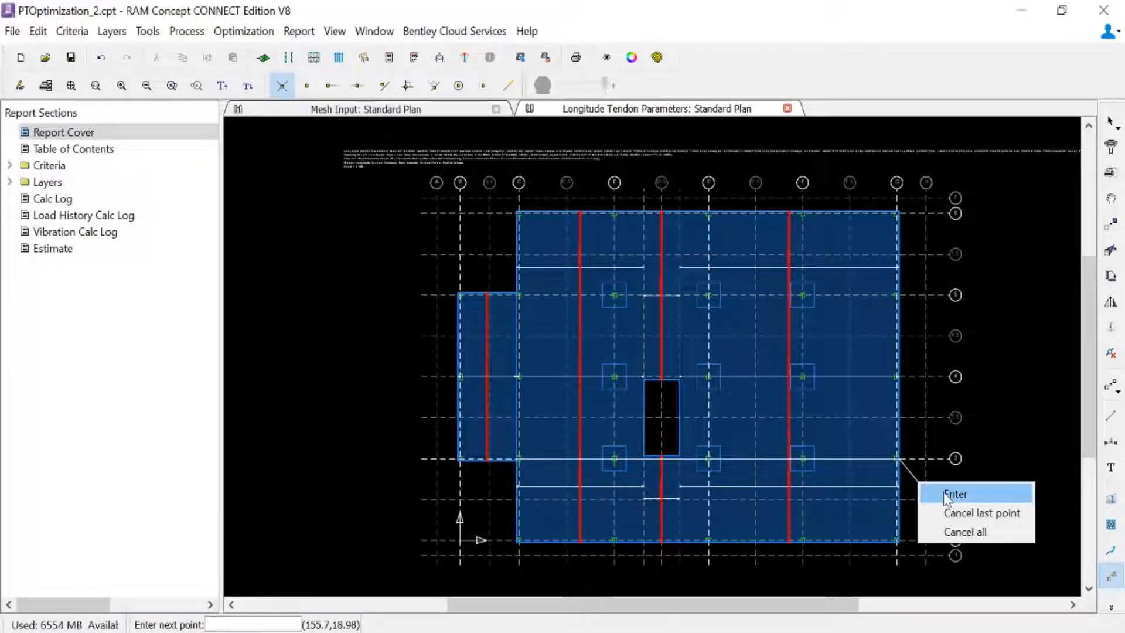
click(954, 494)
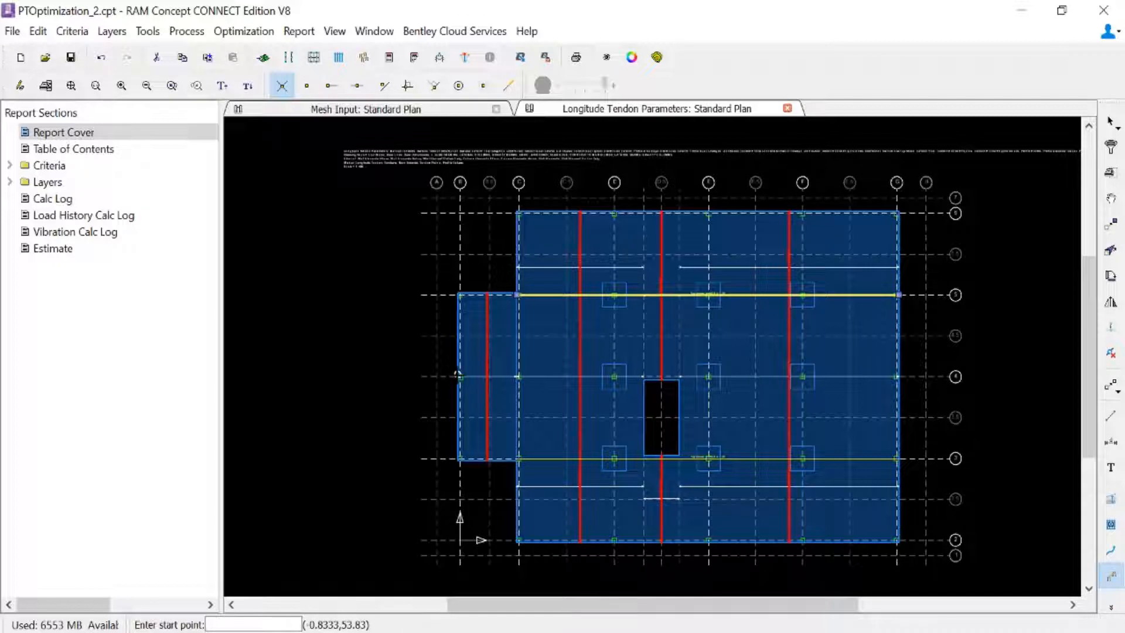
Draw a second support profile polyline across the slab along column line 4.
click(459, 374)
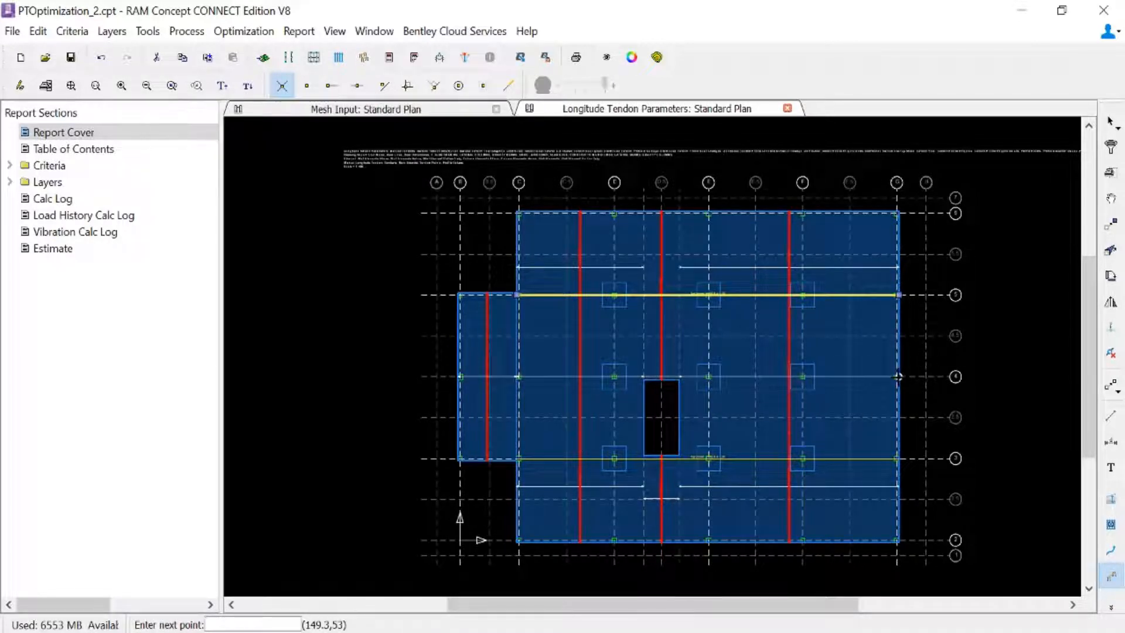
mouse_move(904, 388)
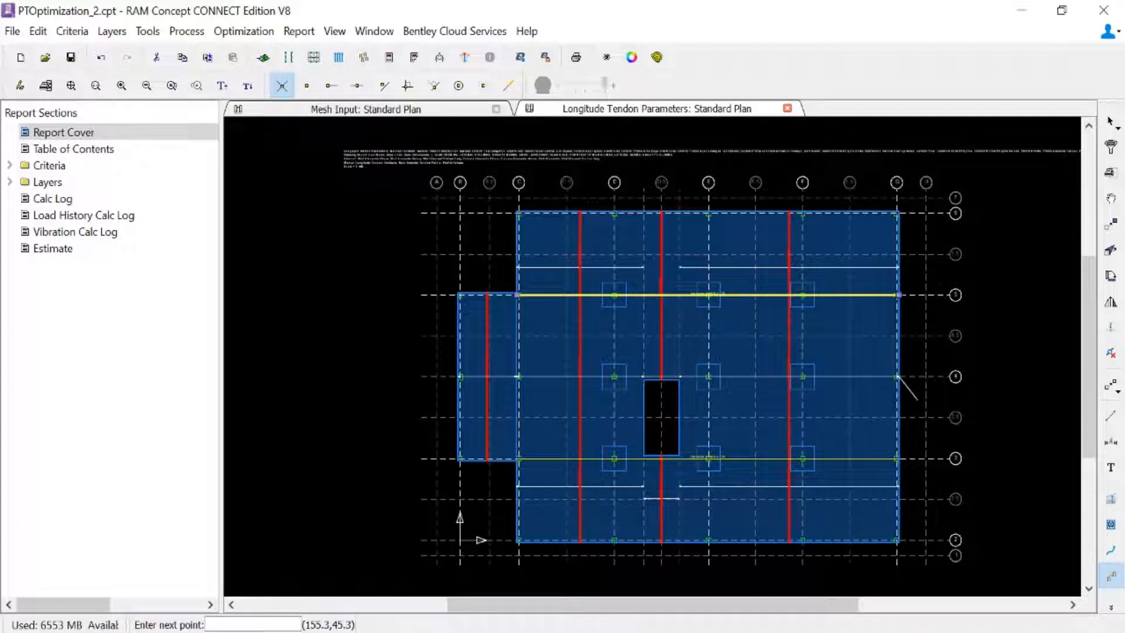
right_click(899, 378)
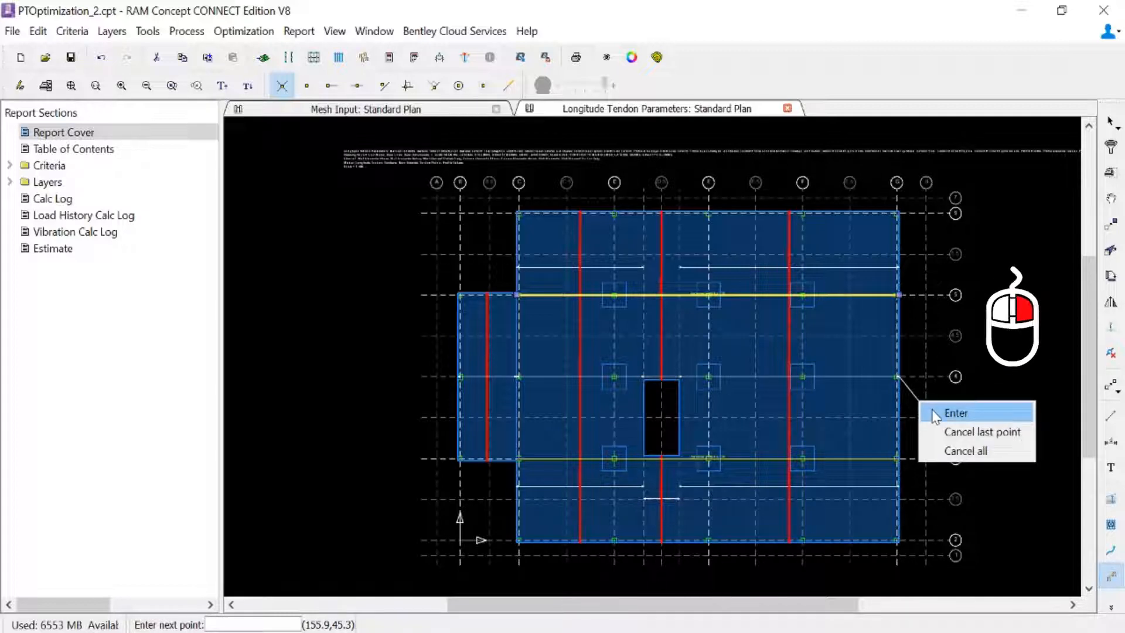
click(956, 412)
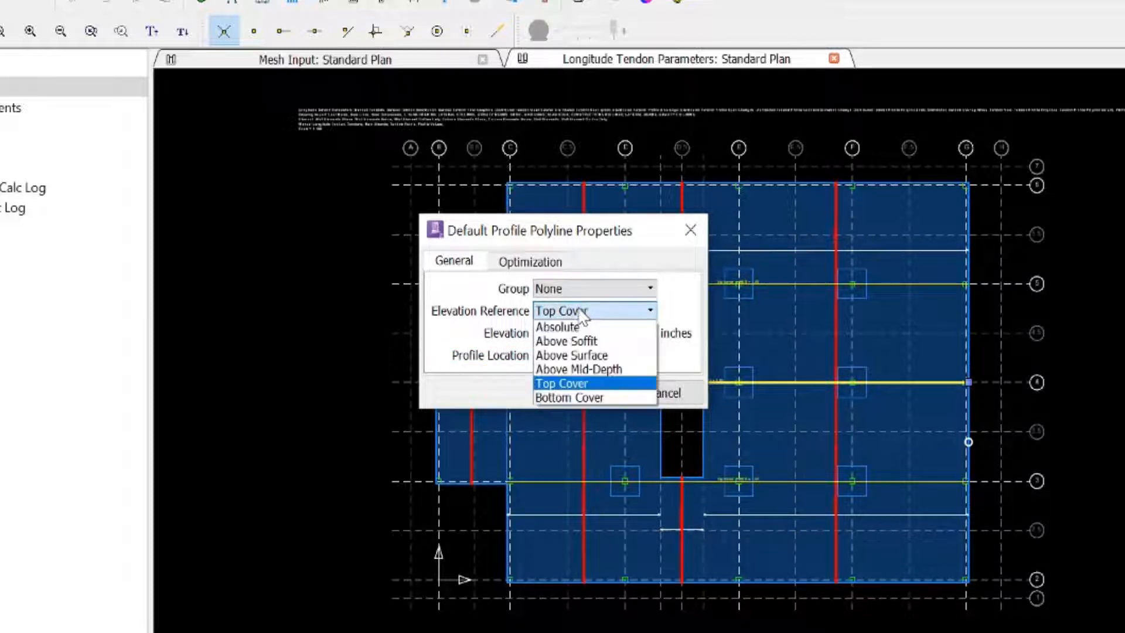
Set defaults to Bottom Cover reference with Optimize on, 1–7 inch range in 0.5-inch steps, and confirm.
click(569, 397)
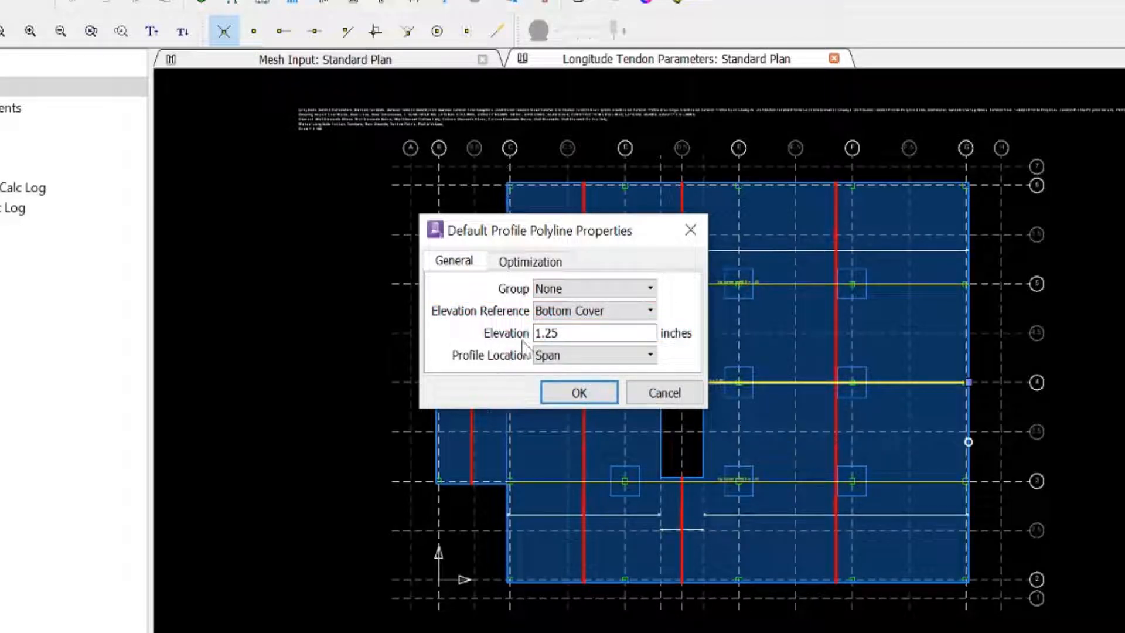
click(529, 260)
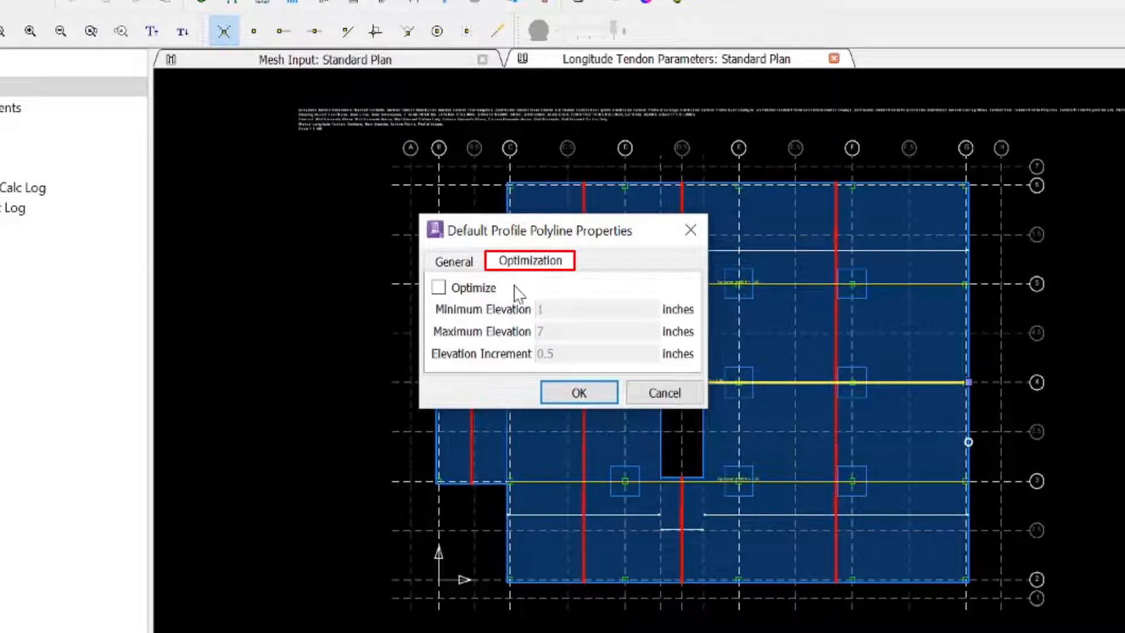
click(439, 287)
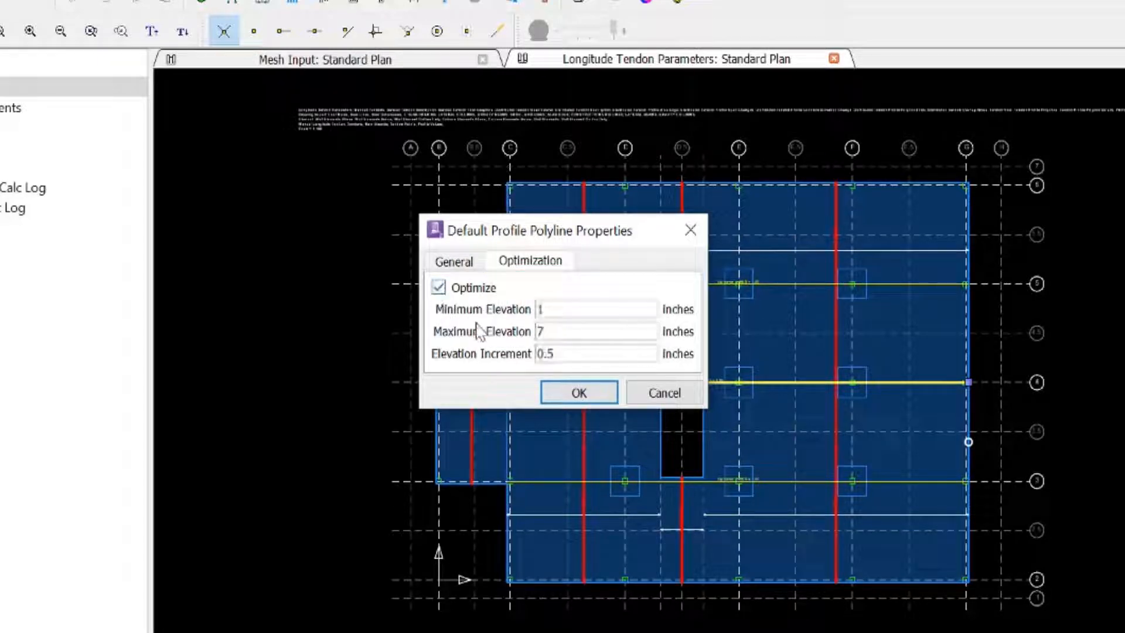
click(438, 288)
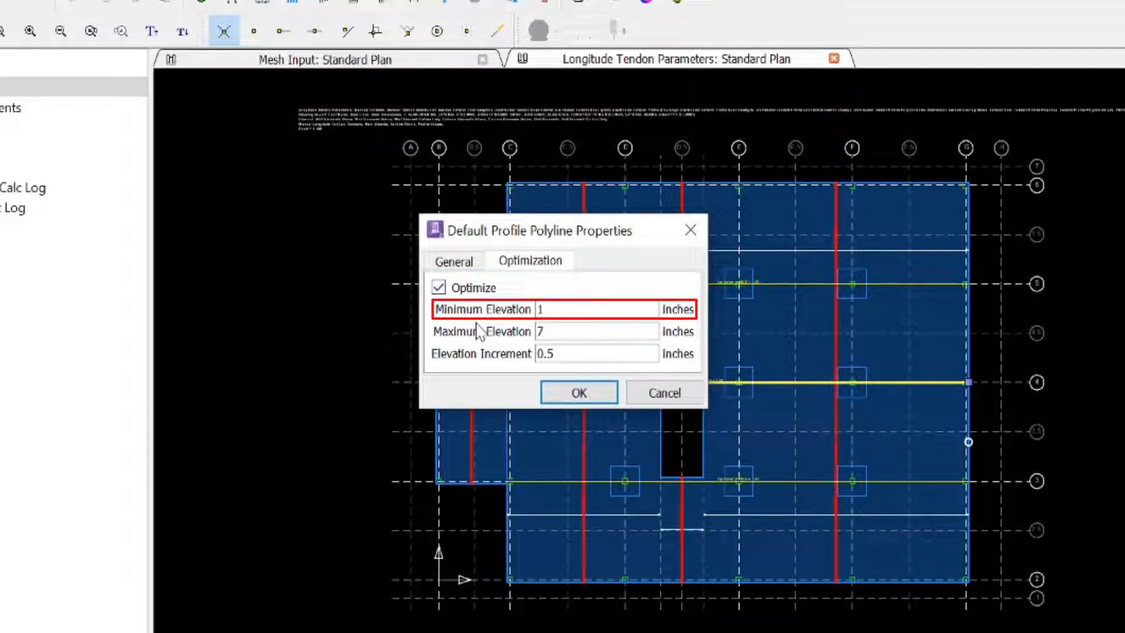
click(596, 309)
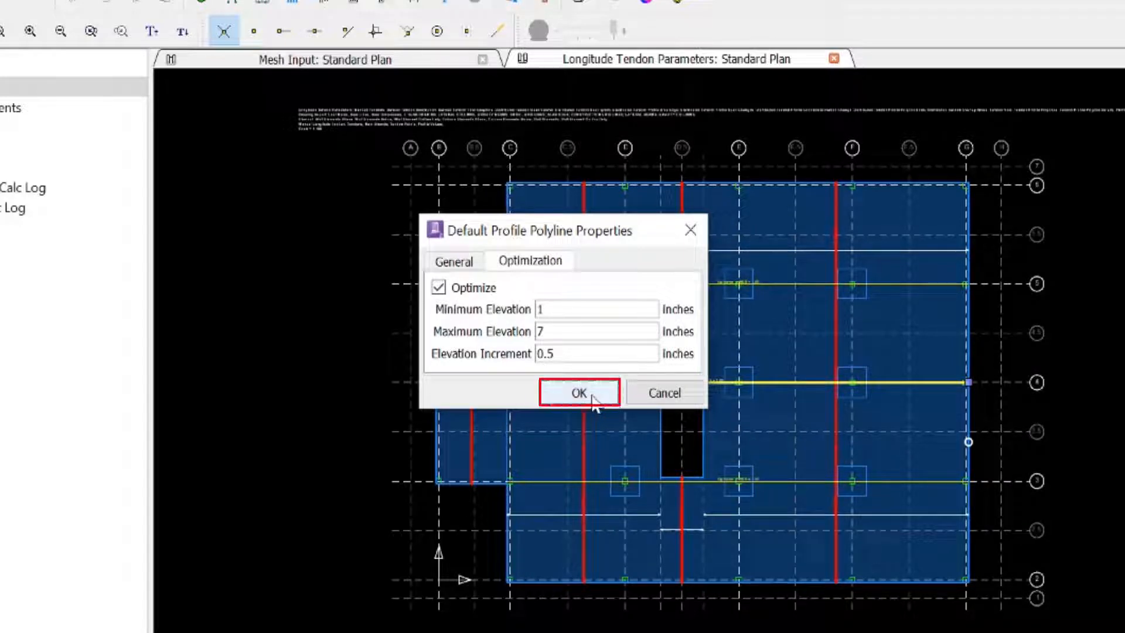
click(578, 393)
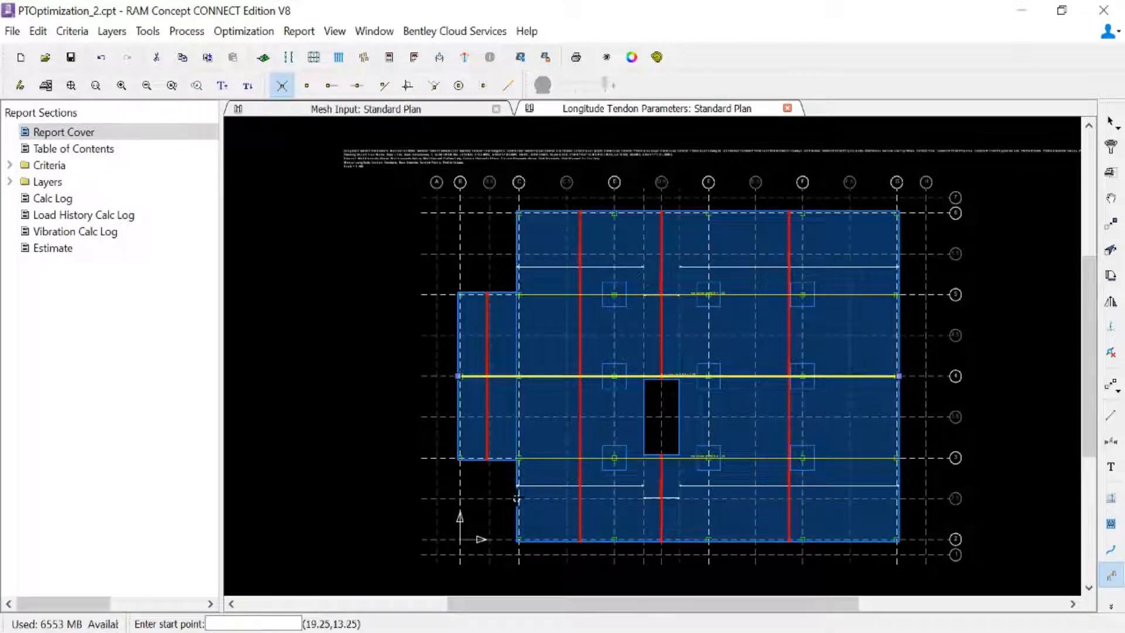
Draw a horizontal span profile polyline across the slab between the column lines and finish it.
click(700, 532)
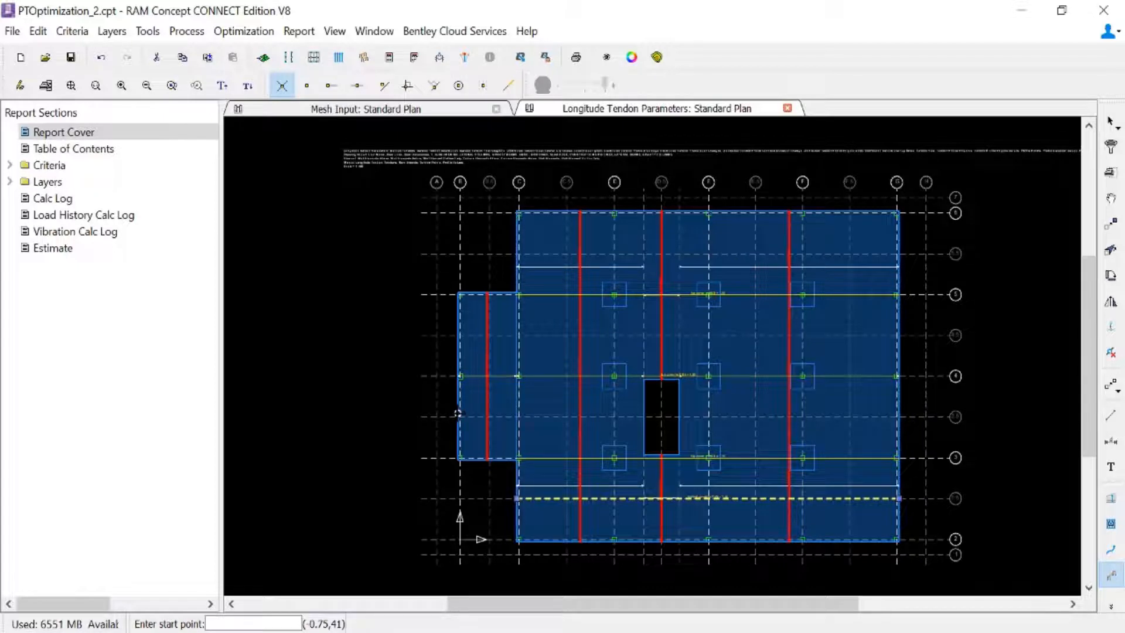
click(459, 413)
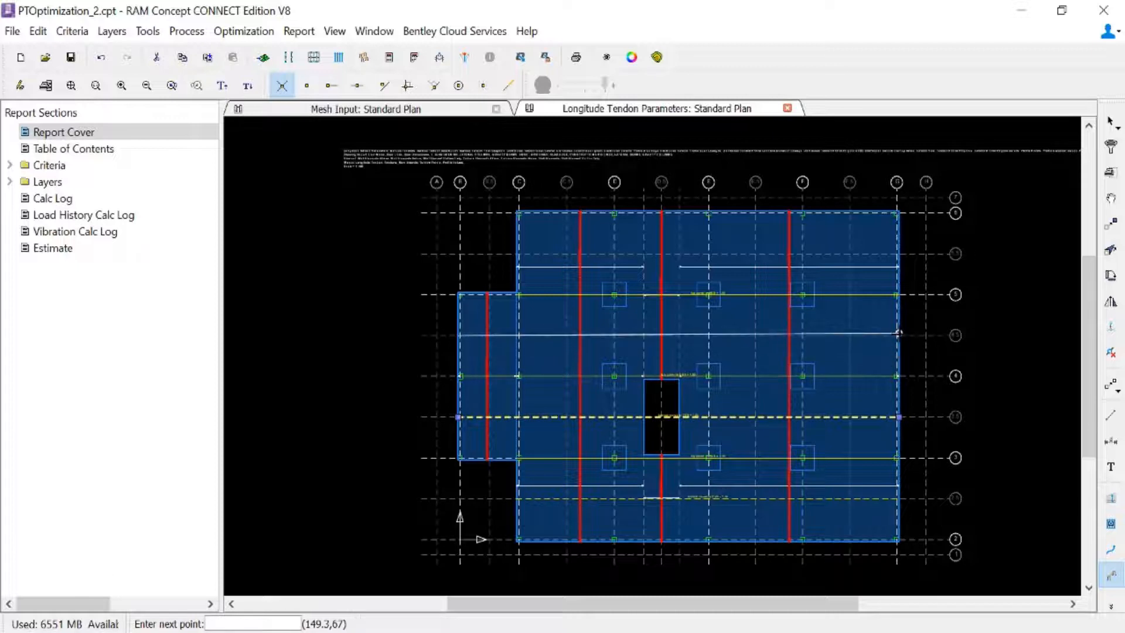
right_click(899, 336)
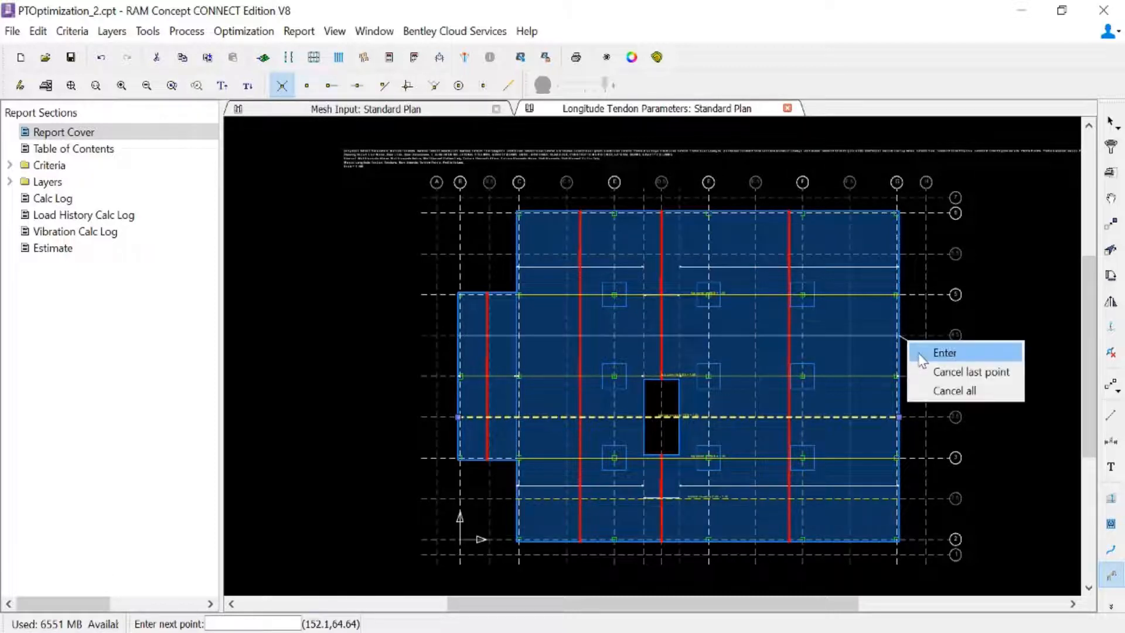
click(944, 353)
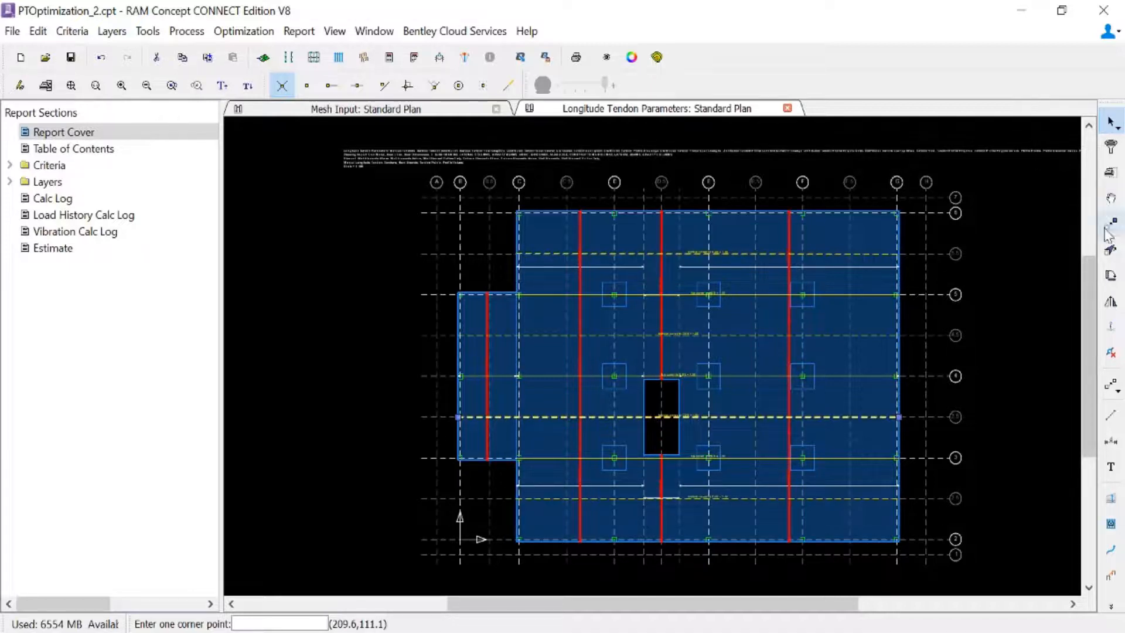
Switch to drawing span profile polylines.
click(1110, 249)
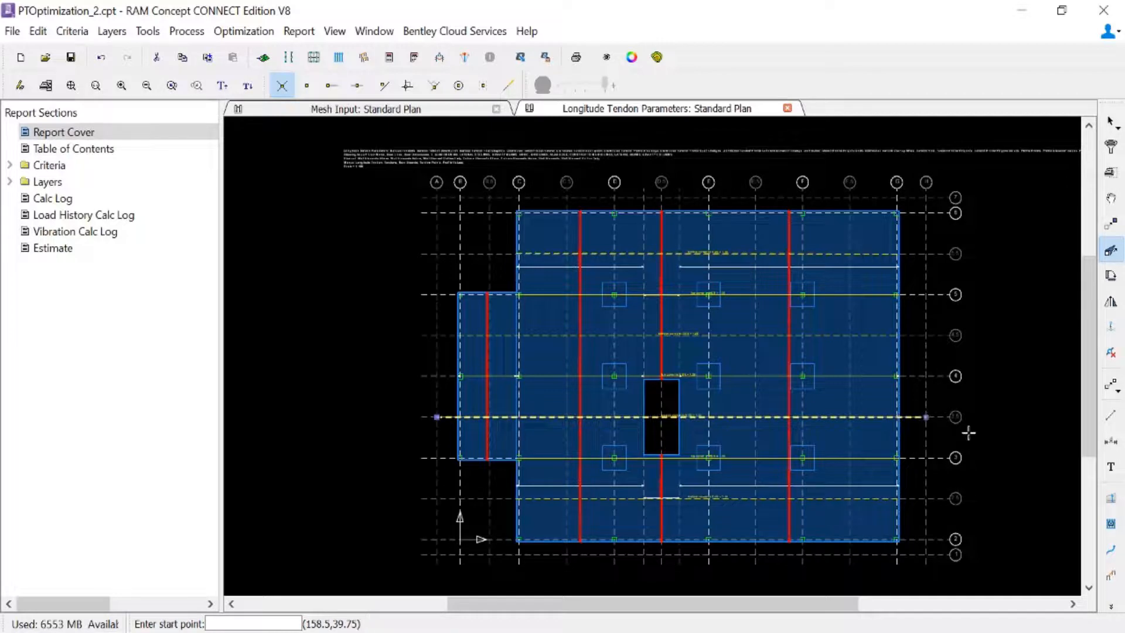
mouse_move(1027, 460)
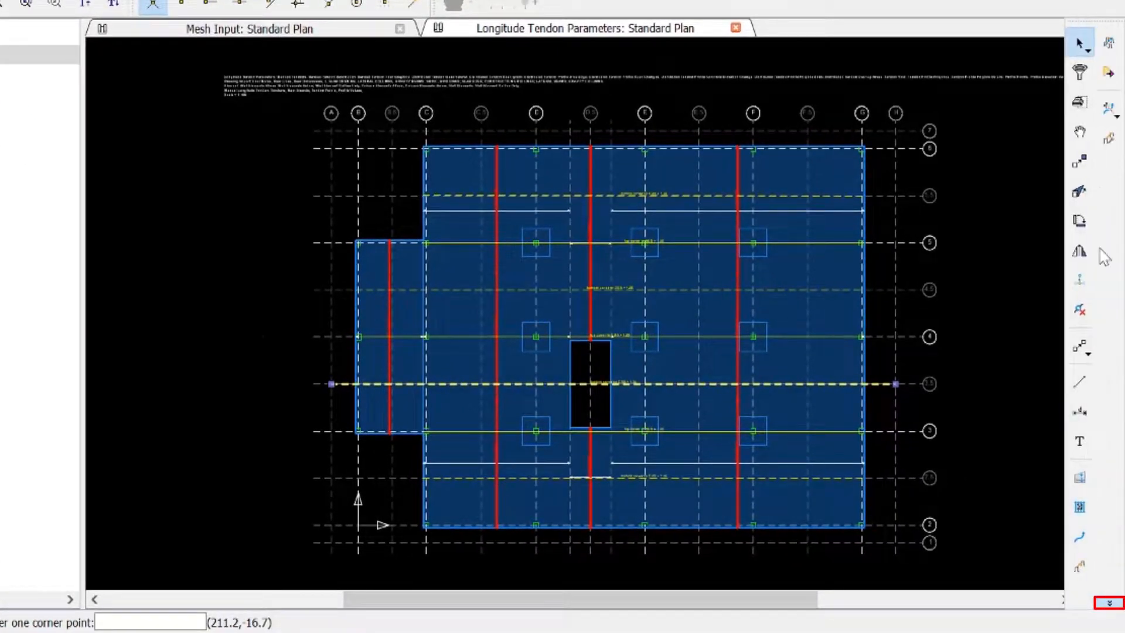
mouse_move(1108, 138)
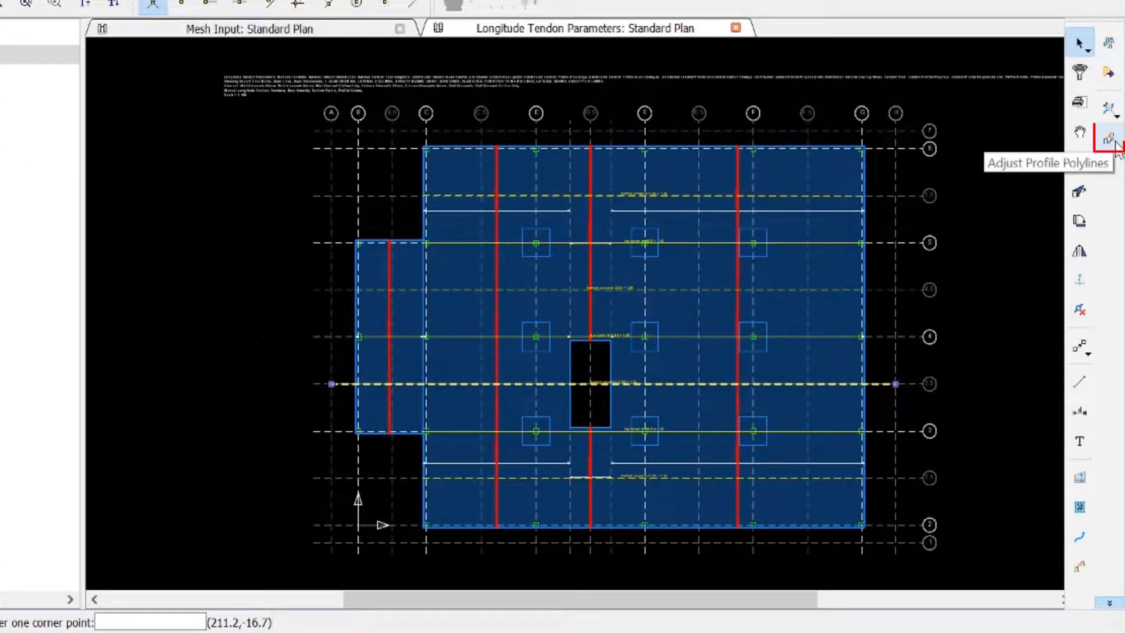
Bring up the Adjust Profile Polylines settings with Span type and trim-to-slab-edge.
click(1108, 140)
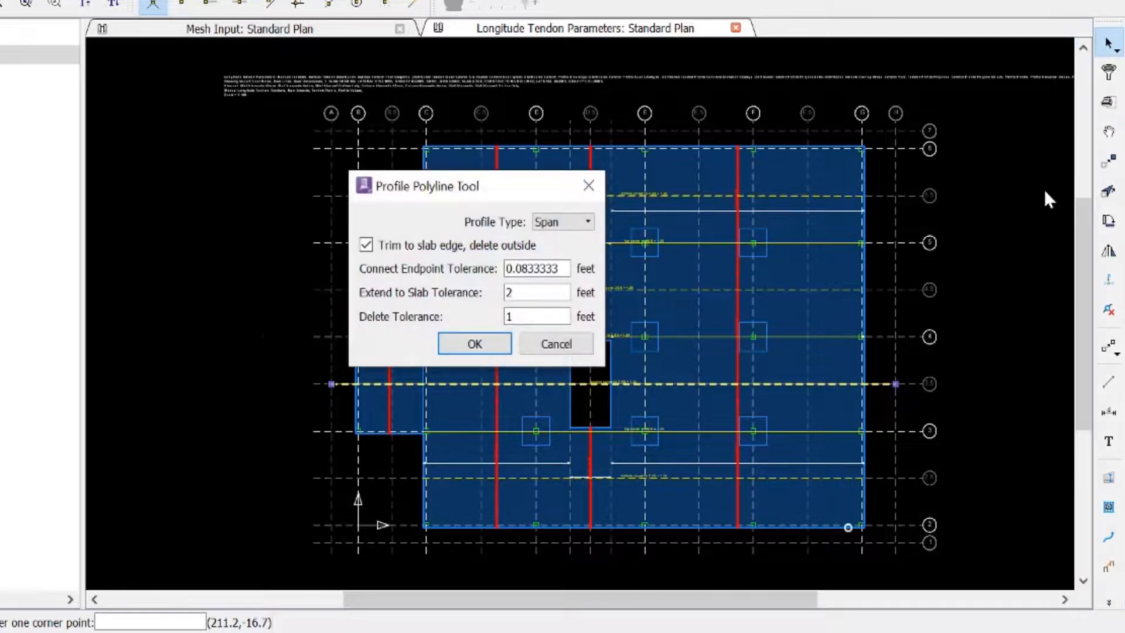
mouse_move(1042, 221)
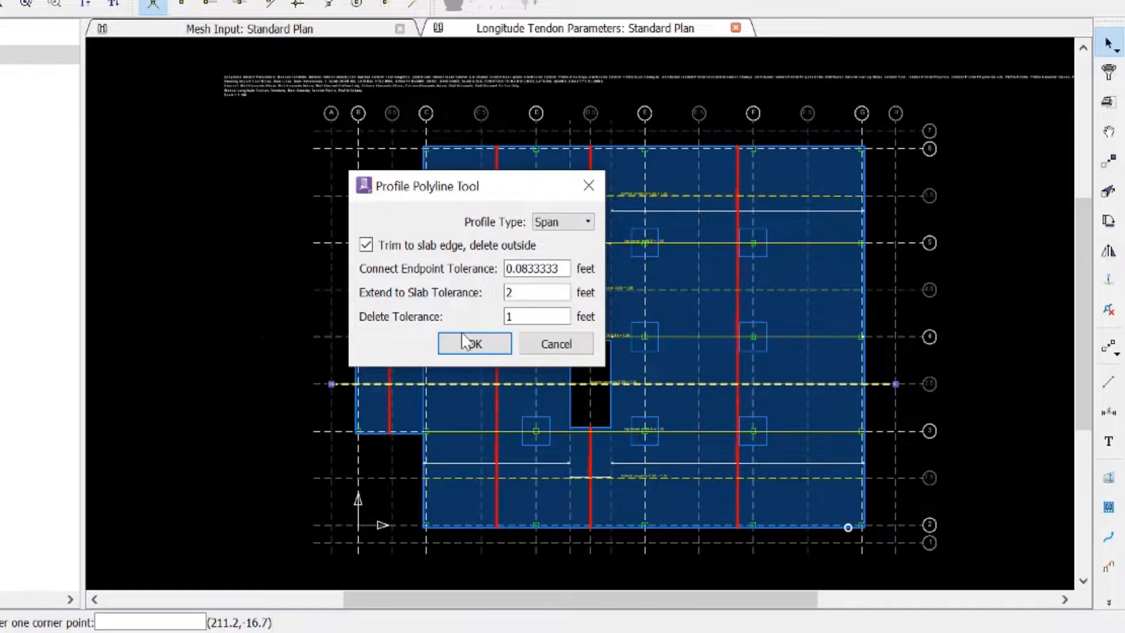
Apply the adjustment so the mid-slab span polyline is trimmed to the slab edges and opening.
click(473, 344)
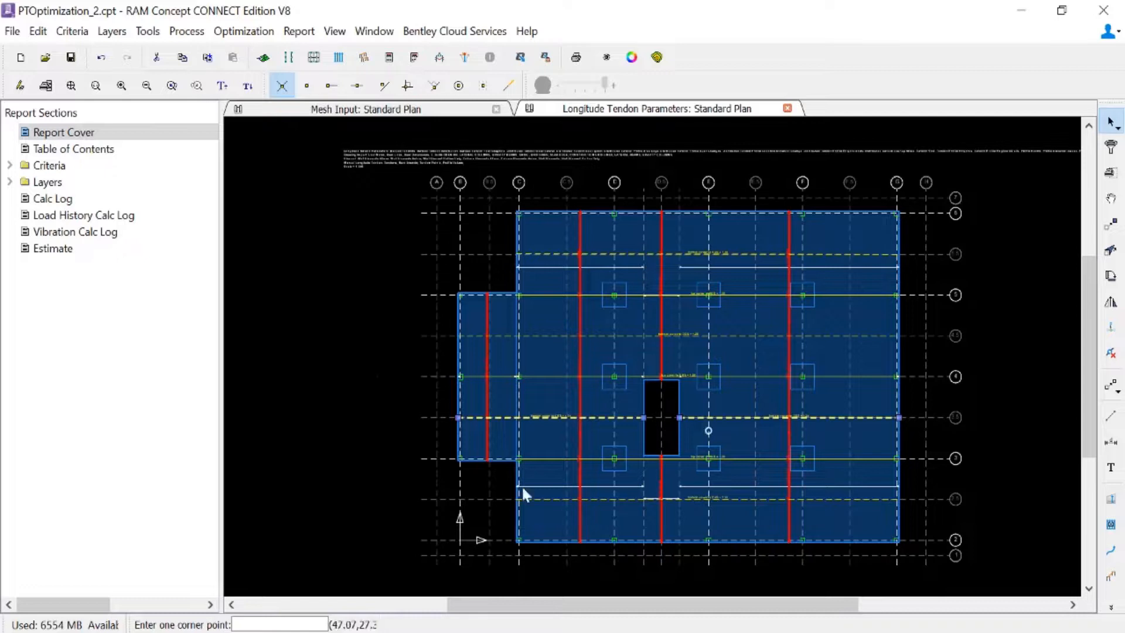
mouse_move(921, 421)
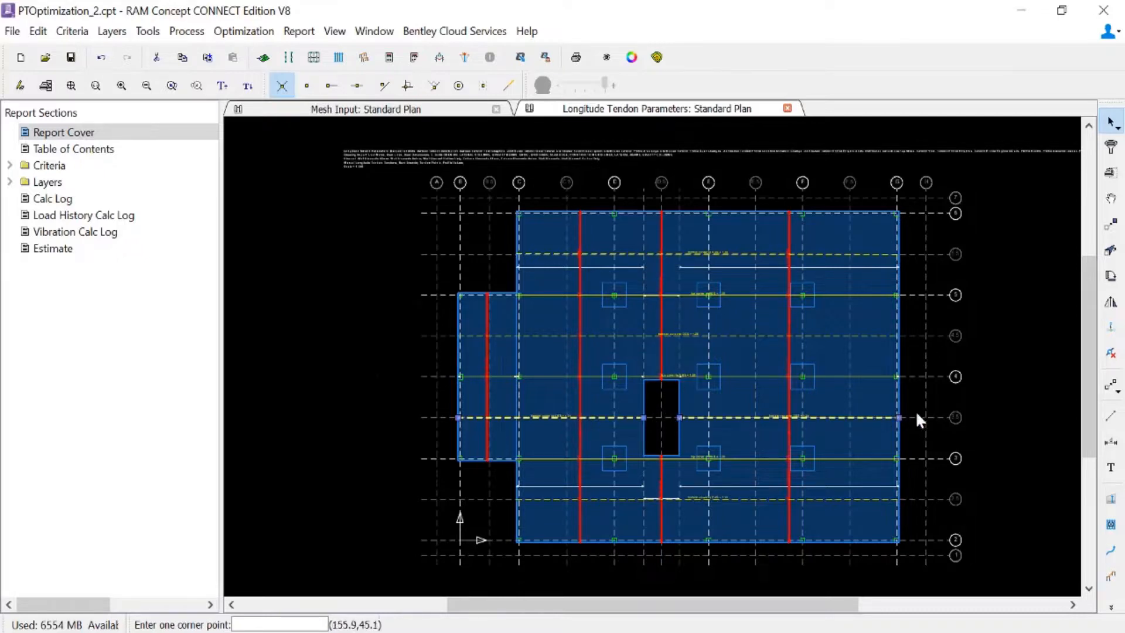
mouse_move(308, 438)
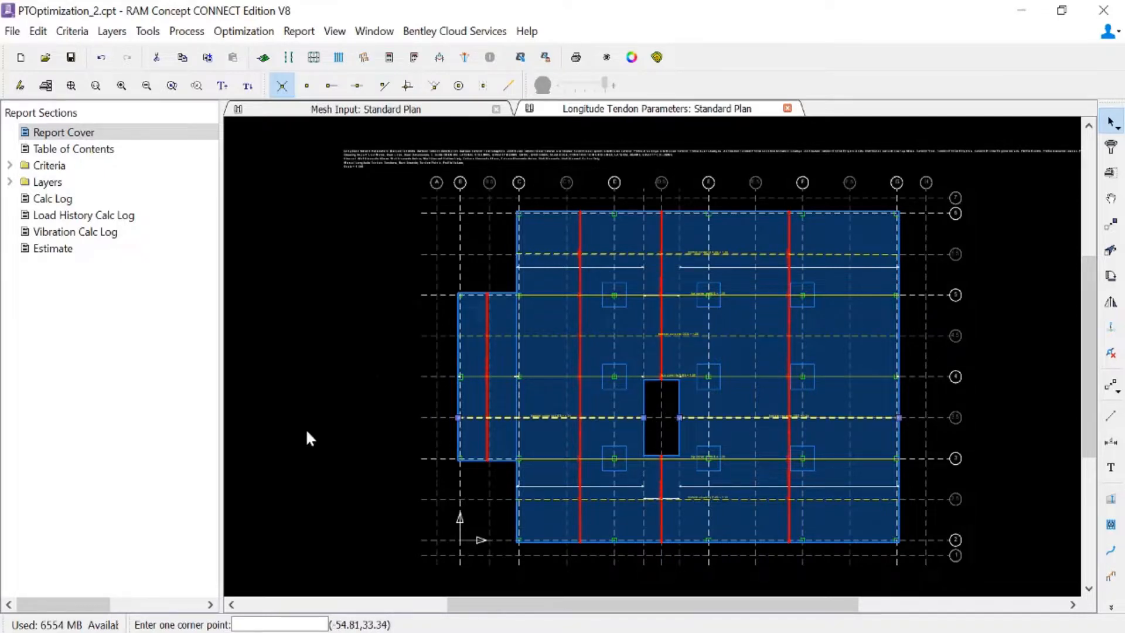